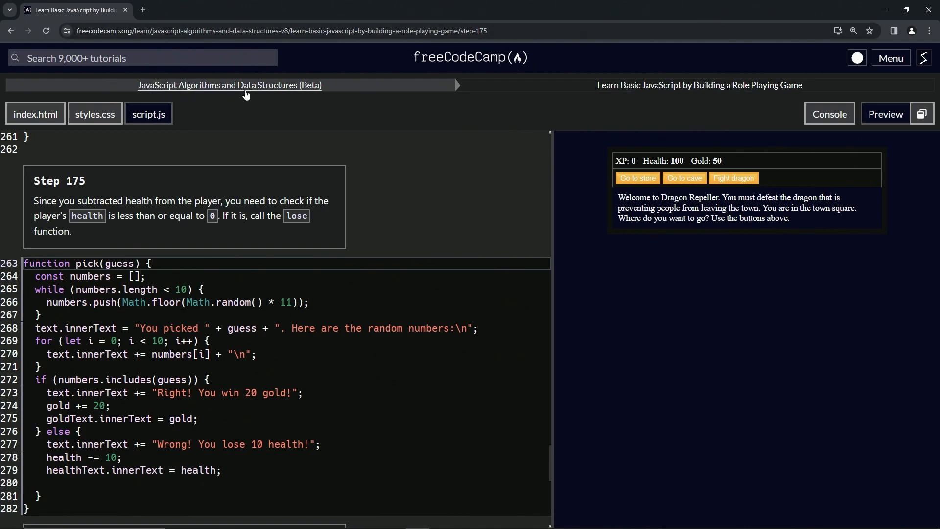
mouse_move(648, 103)
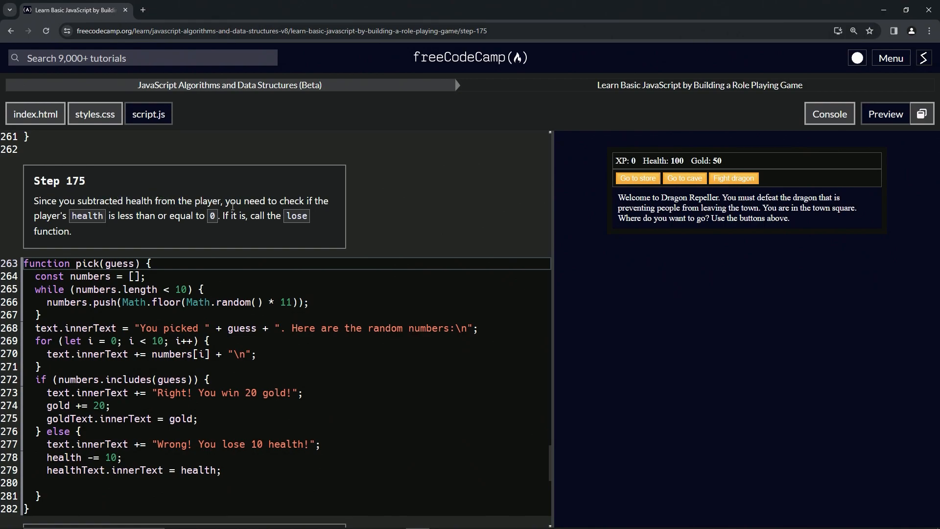
mouse_move(96, 231)
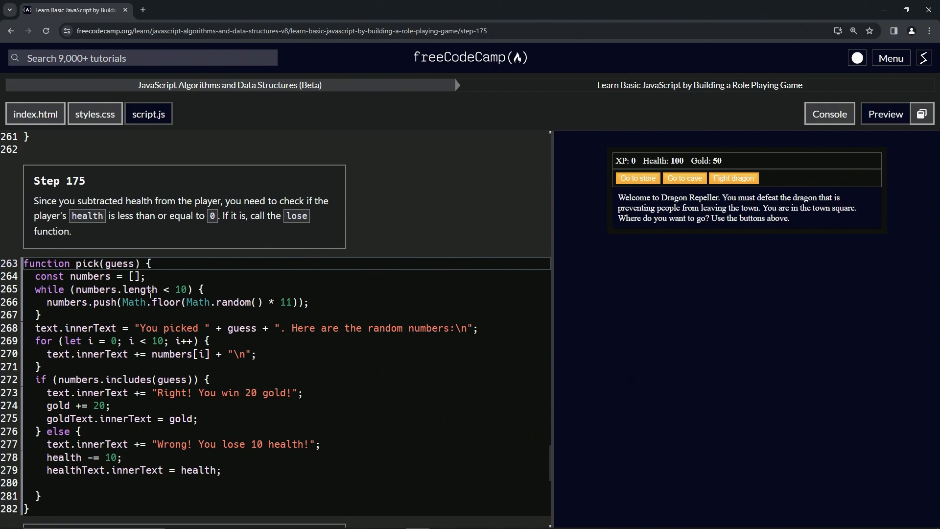
Add if (health <= 0) { lose(); } inside pick()'s else branch.
click(65, 483)
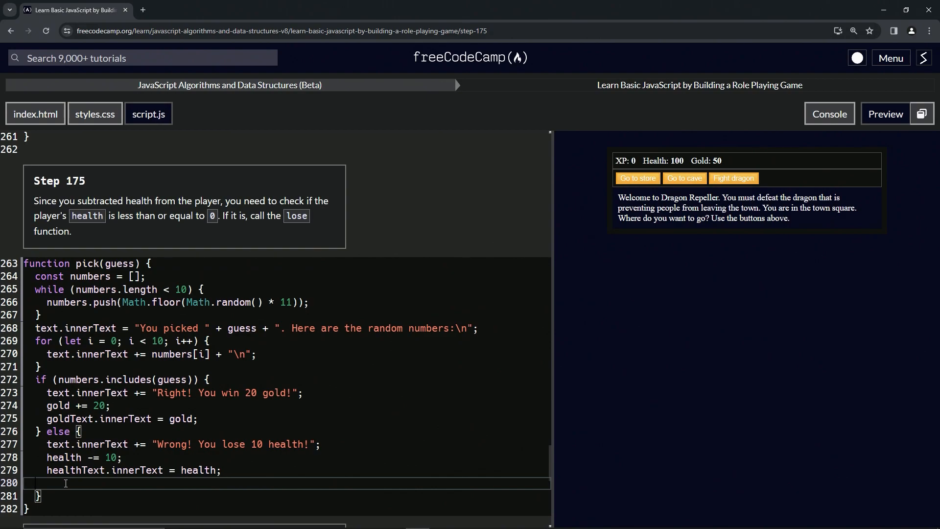
text(if (heal))
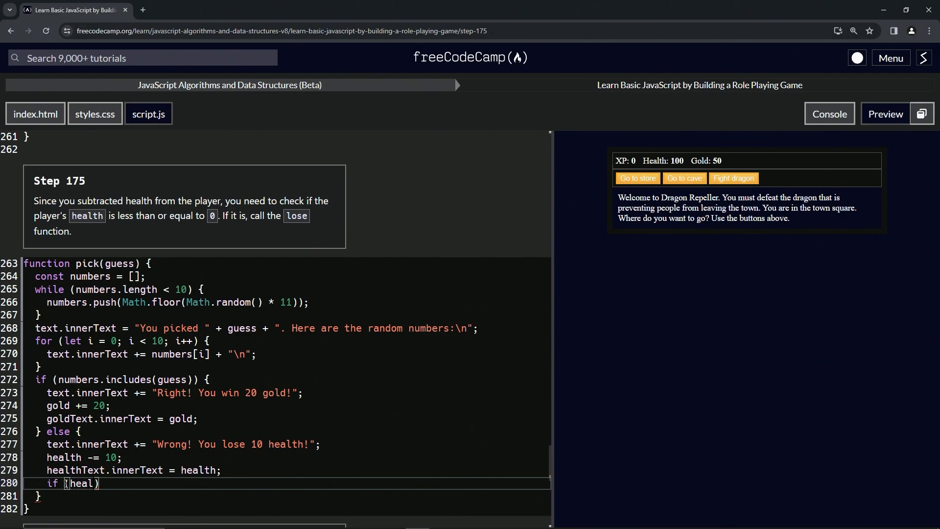
text(health <=)
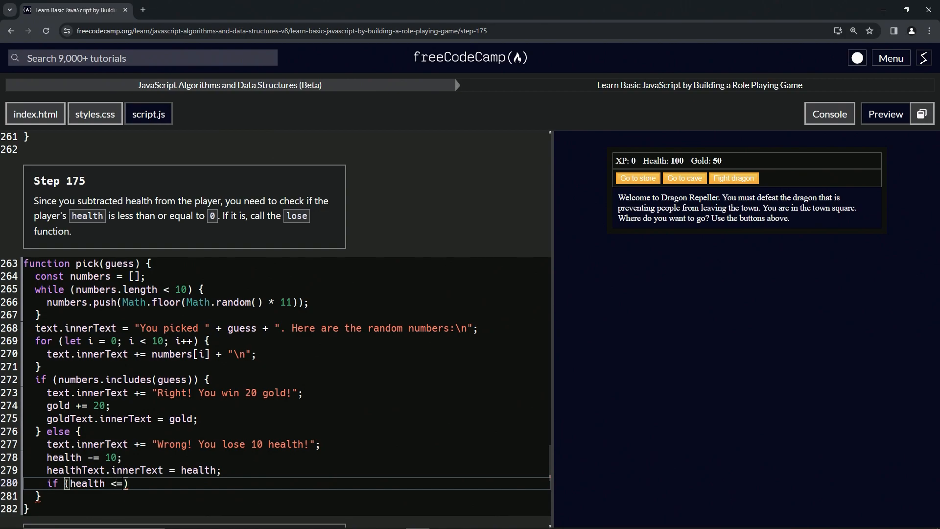
text(0) {})
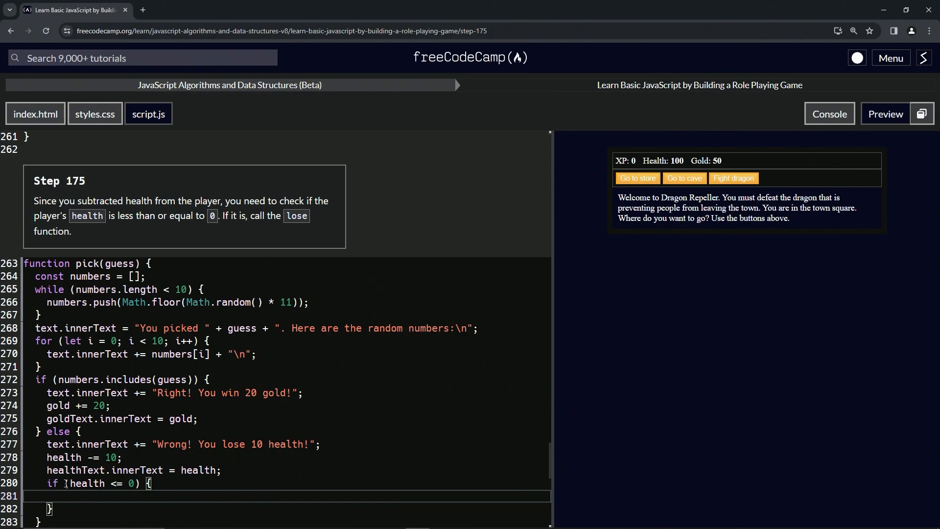
text(los)
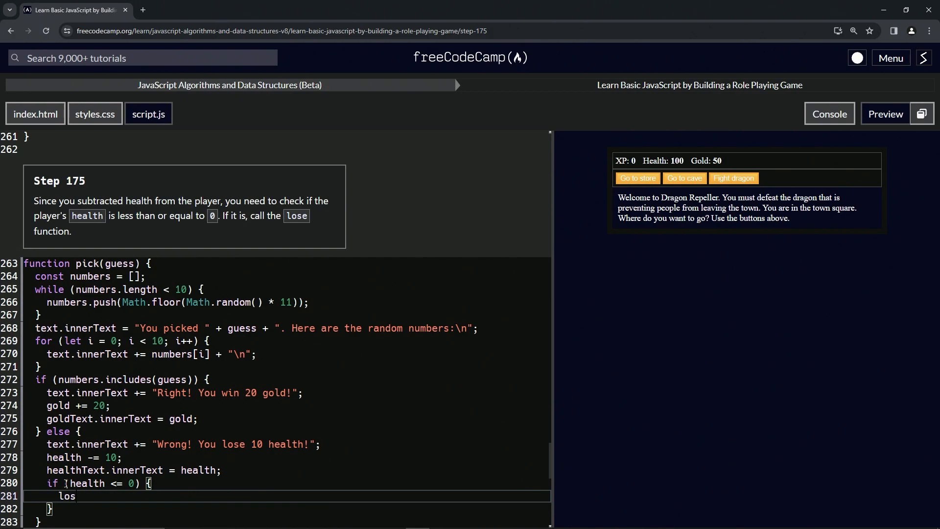
text(e())
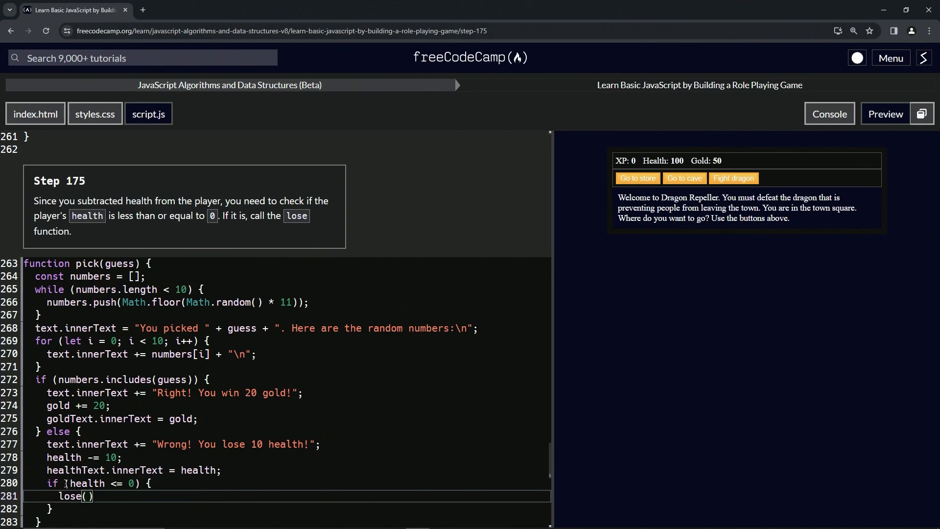
text(;)
click(285, 456)
text(0)
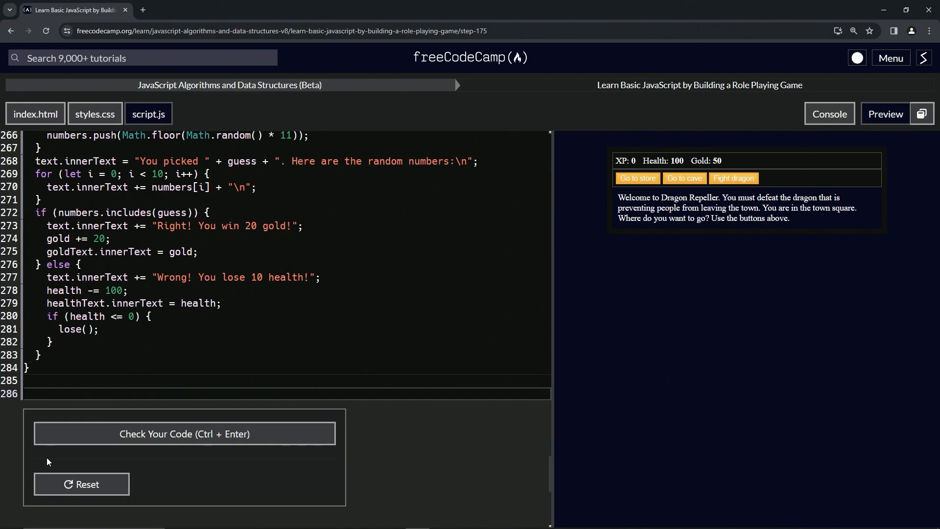
Finish the pickEight() reference, pass Step 175's check and advance to Step 176.
text(pick)
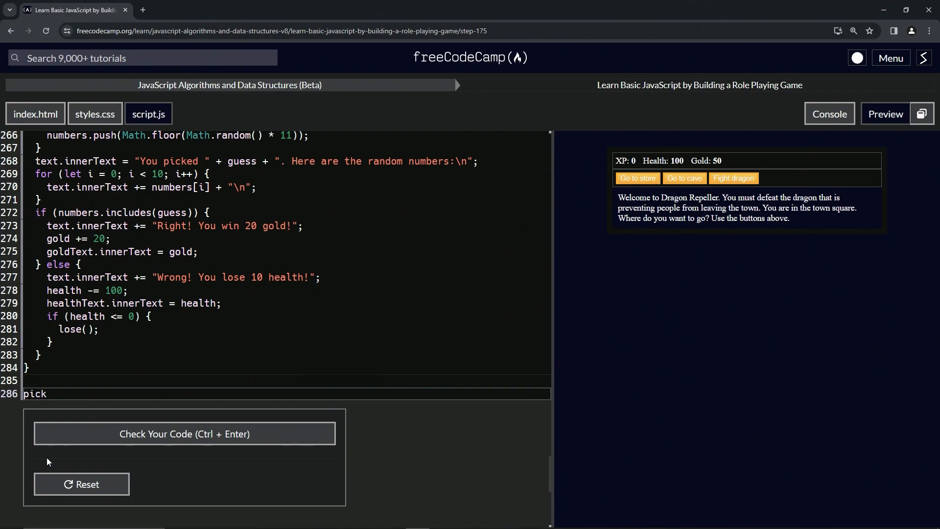
text(Eight)
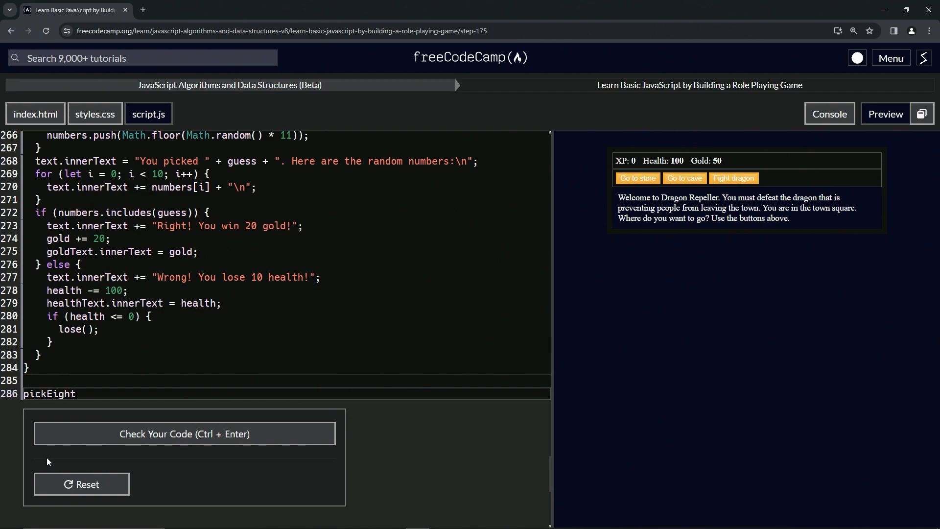
text(())
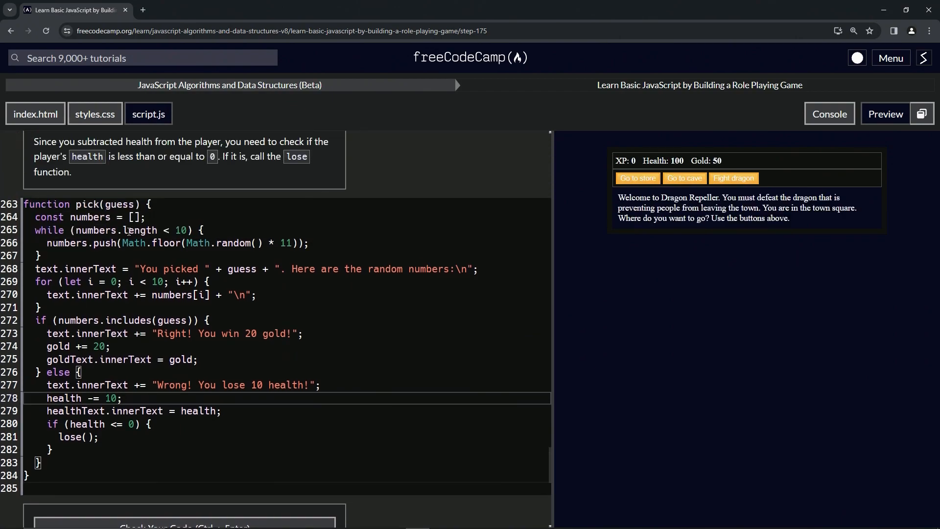
scroll(down, 3)
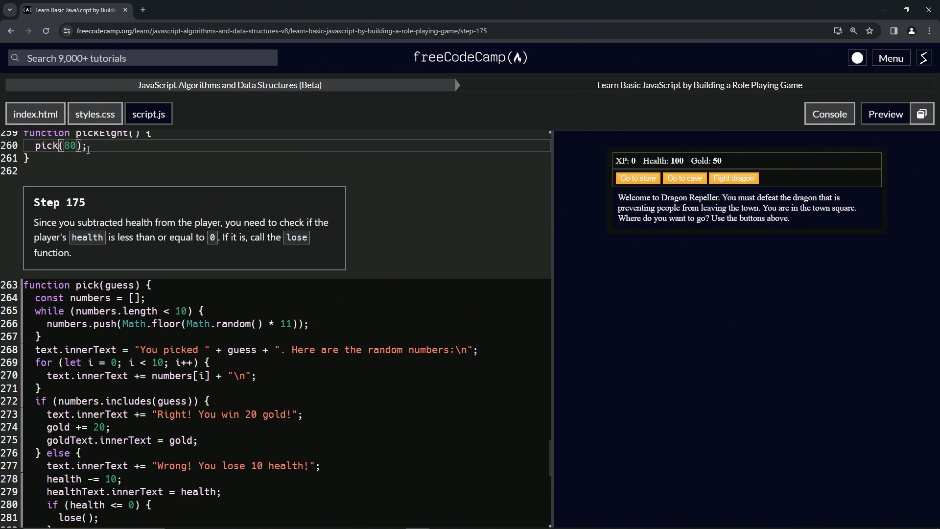
scroll(down, 3)
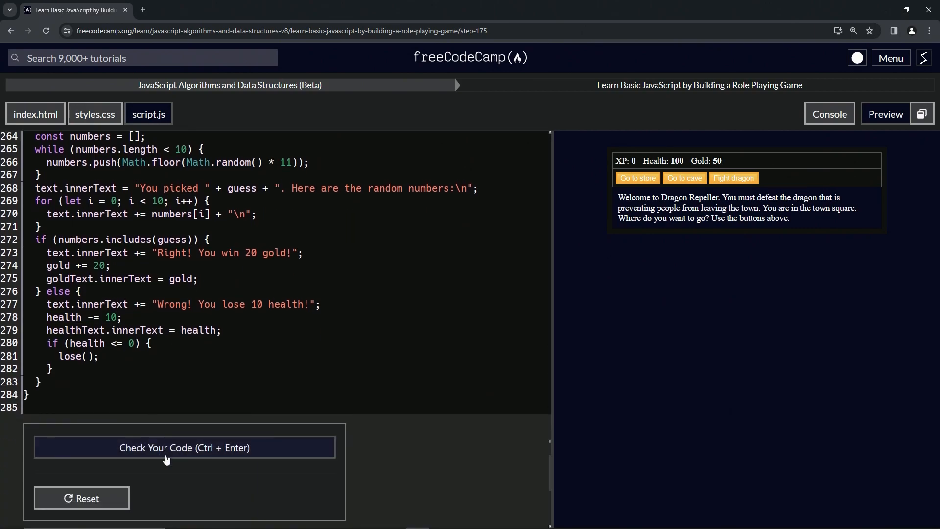
click(184, 448)
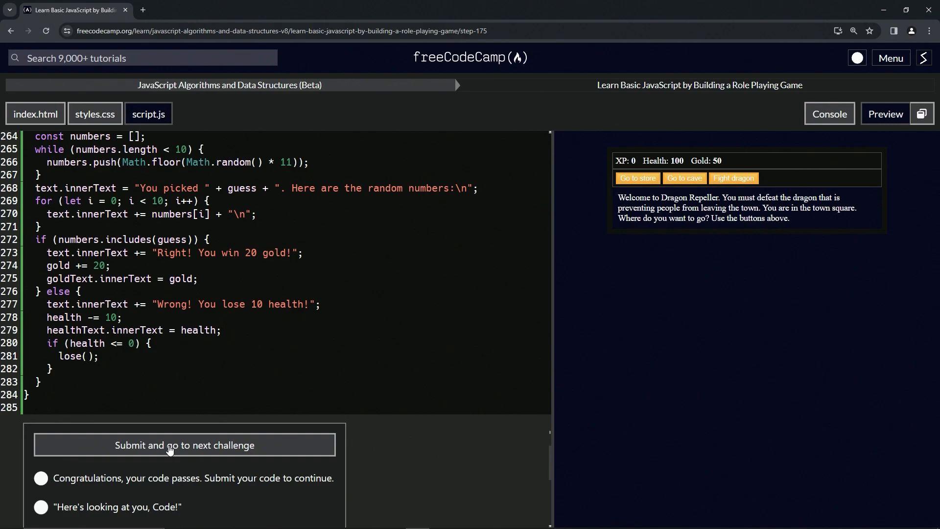
click(184, 444)
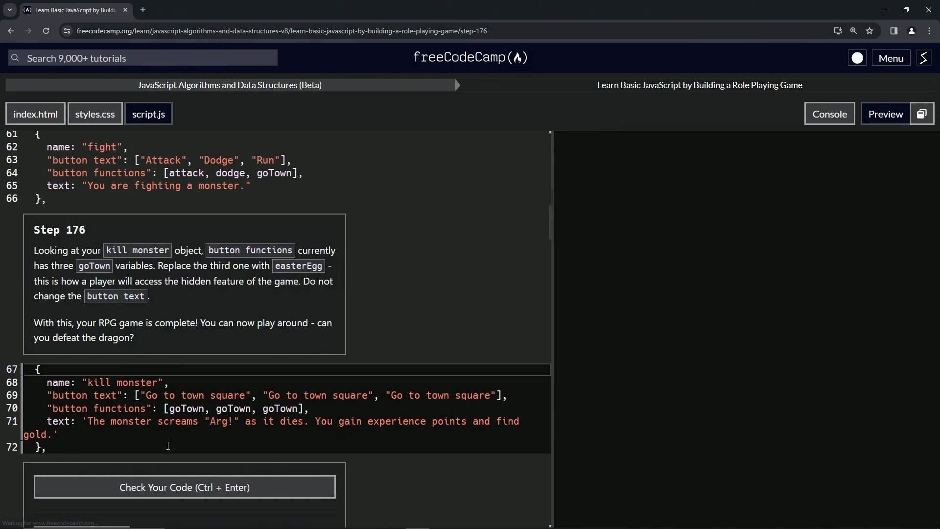